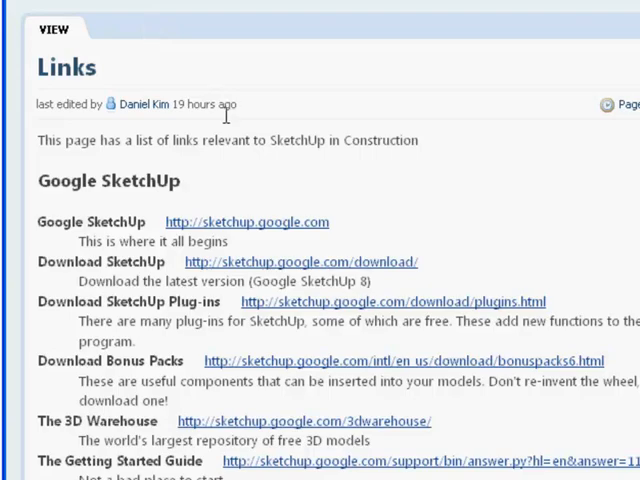
mouse_move(470, 380)
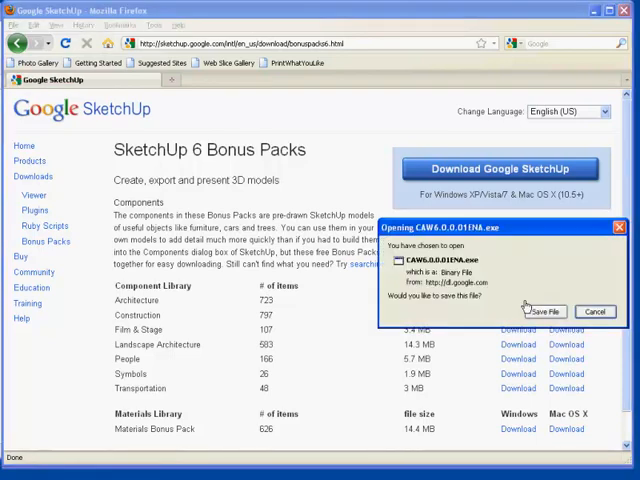
Save the CAW6.0.0.01ENA.exe Architecture bonus pack installer to the Downloads folder.
left_click(543, 311)
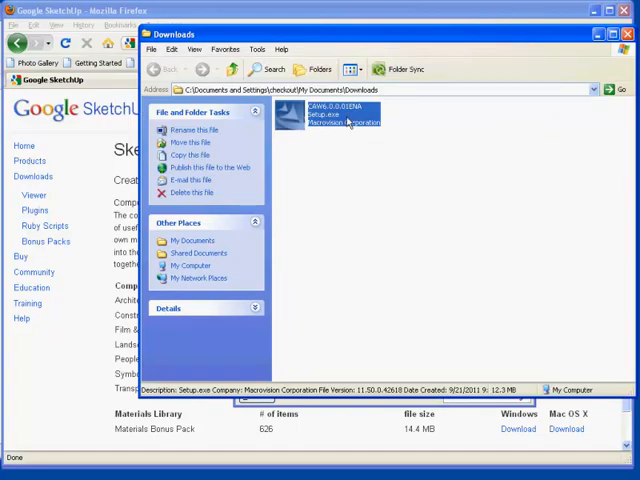
Install the Architecture library into the Google SketchUp 8 folder and finish the wizard.
double_click(330, 116)
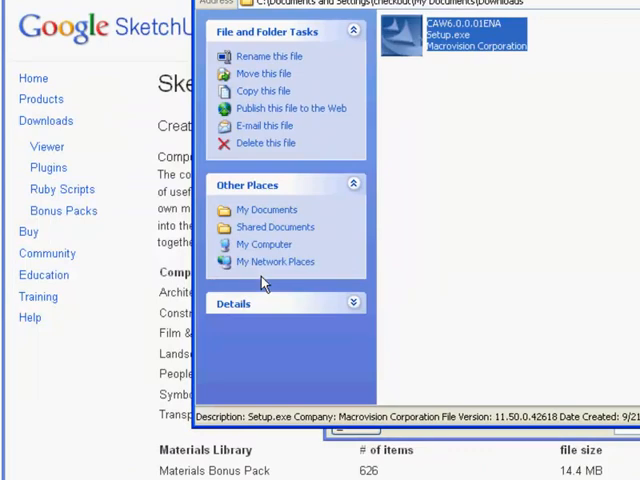
double_click(454, 35)
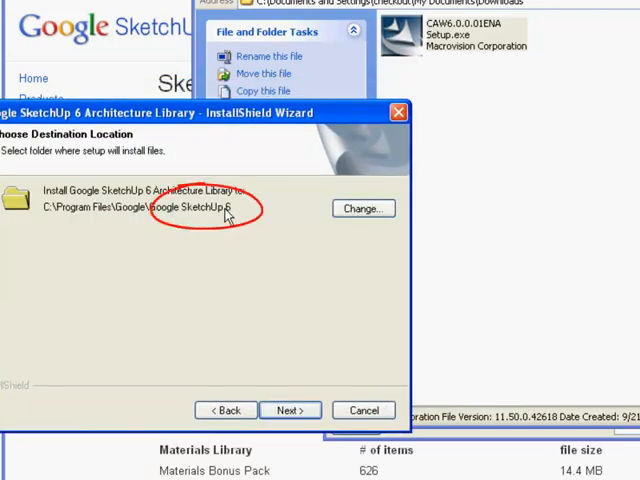
left_click(362, 208)
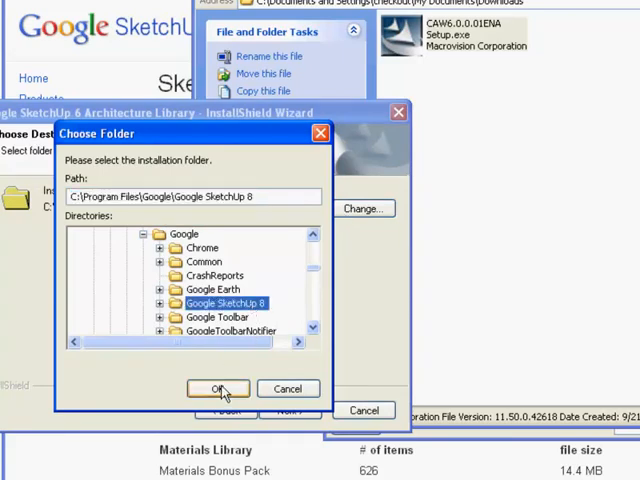
left_click(217, 388)
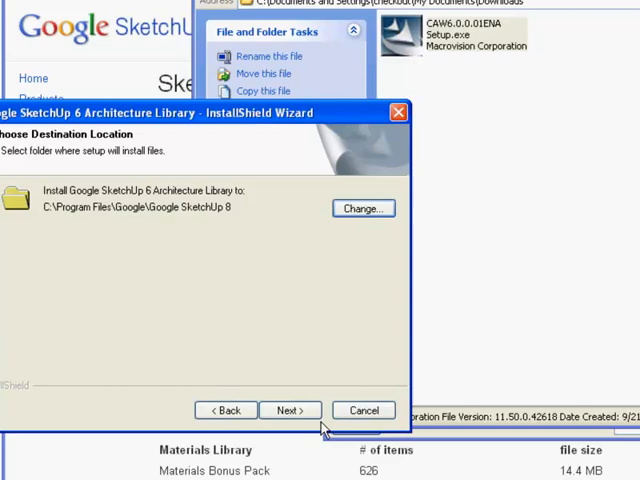
left_click(290, 410)
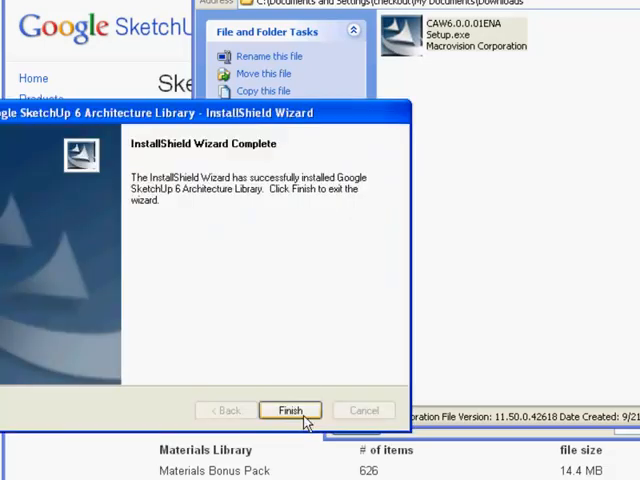
left_click(290, 410)
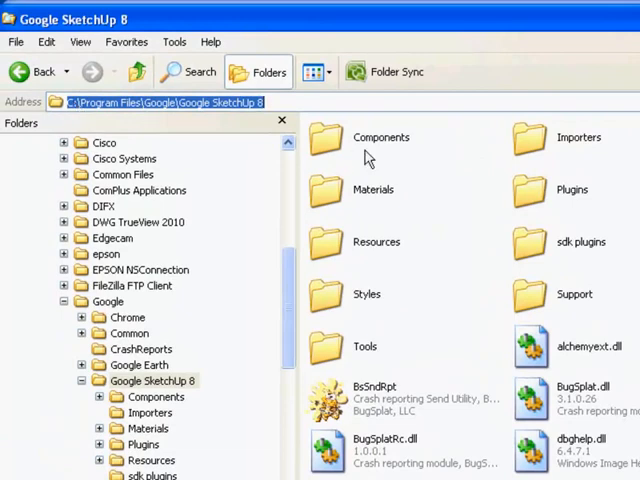
Open SketchUp 8's Components folder and its new Architecture subfolder.
double_click(381, 137)
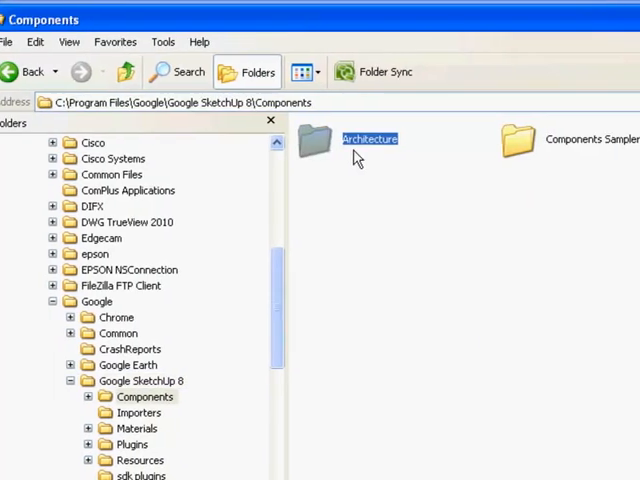
double_click(370, 145)
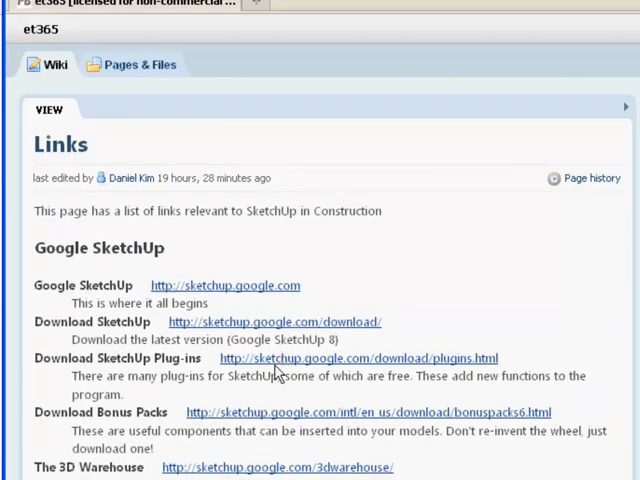
Browse the SketchUp plug-ins page and select the SketchyPhysics entry.
left_click(356, 358)
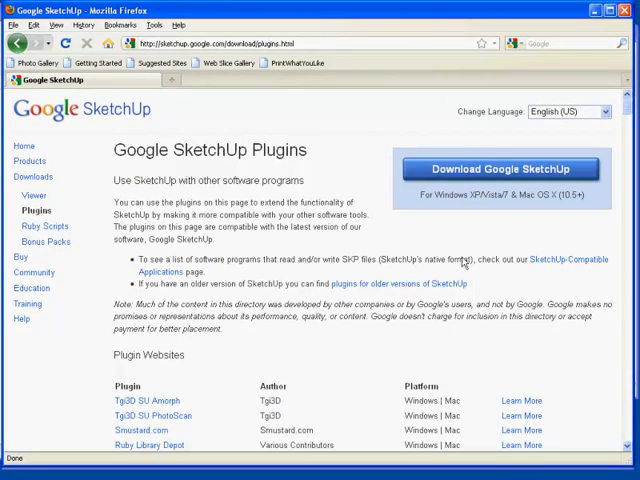
scroll("down", 3)
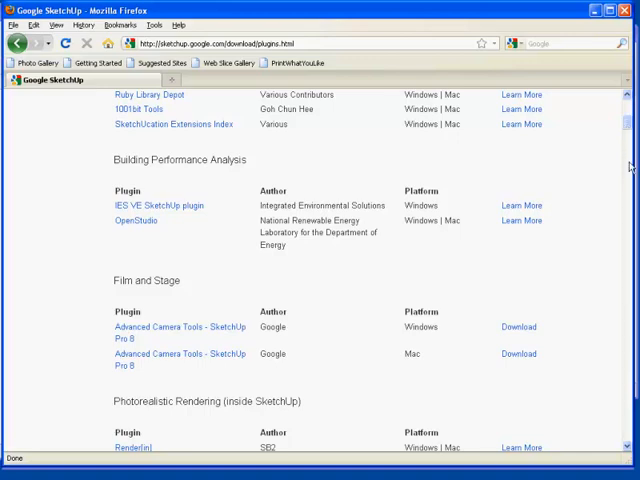
scroll("down", 3)
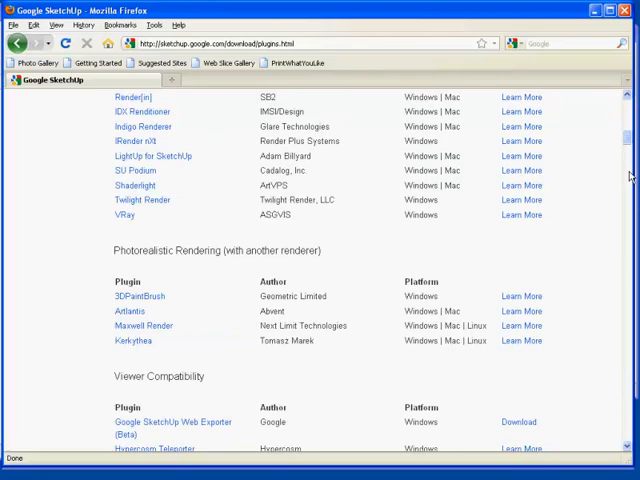
scroll("down", 3)
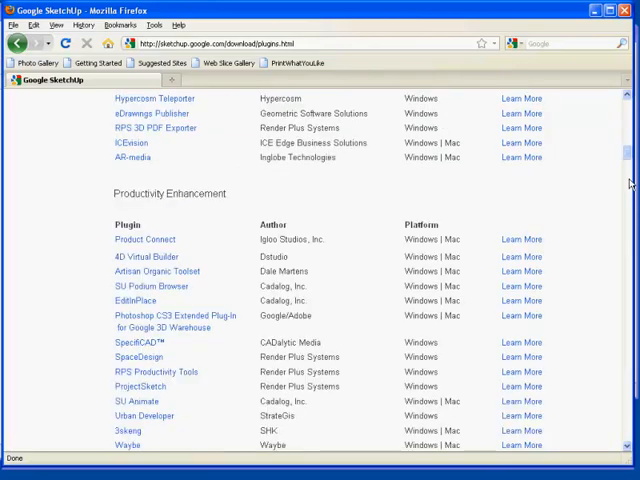
scroll("down", 3)
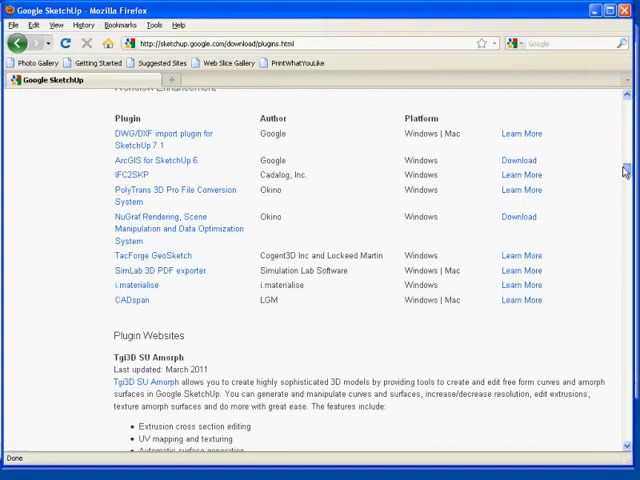
scroll("up", 3)
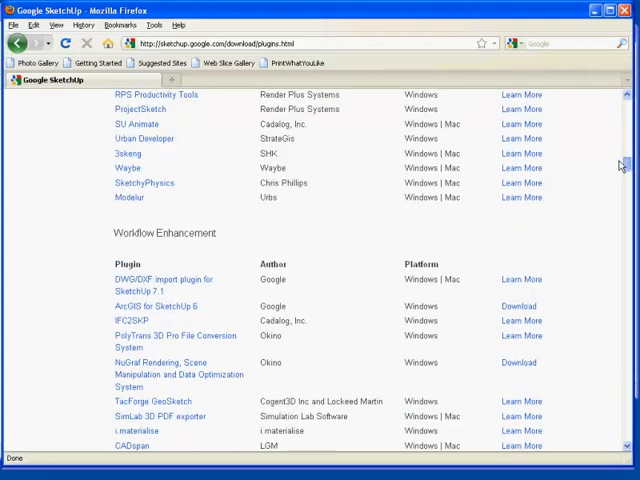
scroll("up", 3)
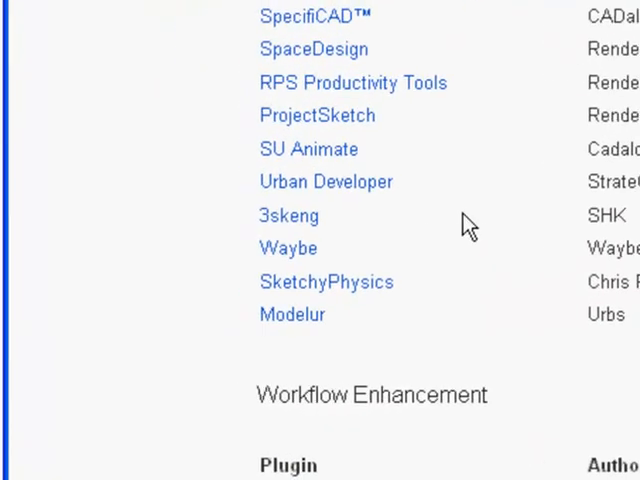
scroll("down", 3)
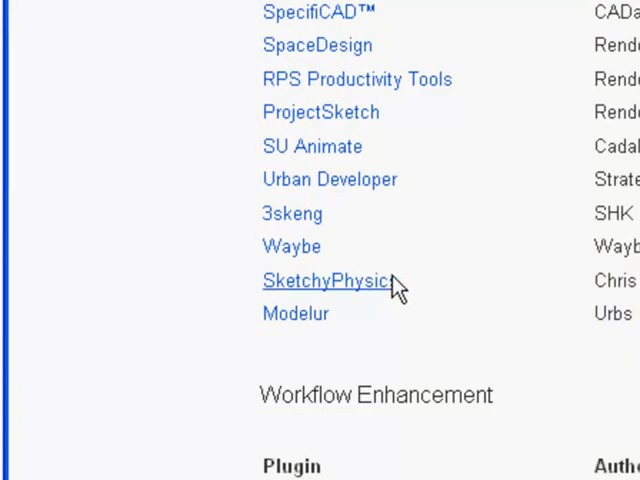
left_click(327, 281)
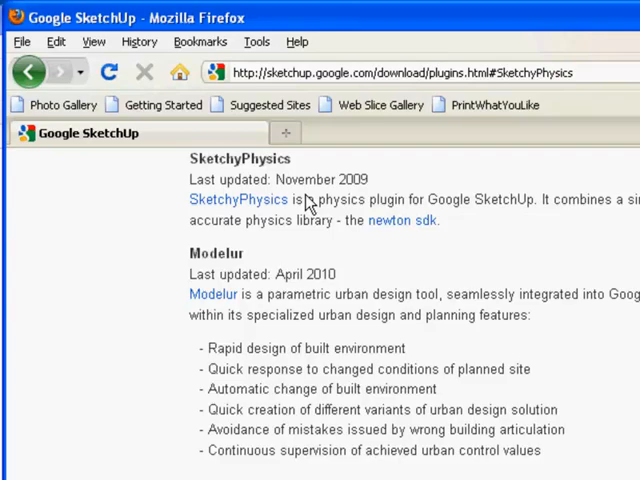
Open the SketchyPhysics project and the SetupSketchyPhysics3.1 (WIN) Oct7.exe download page.
left_click(238, 199)
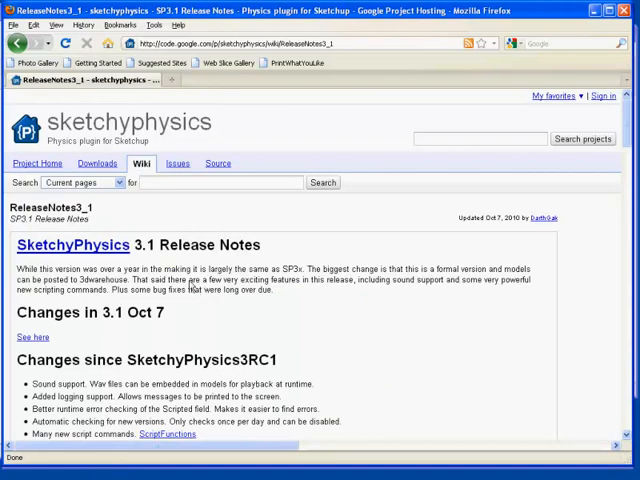
scroll("down", 3)
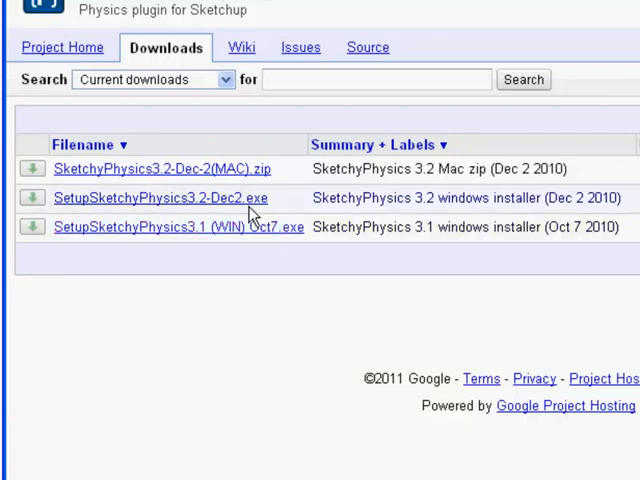
mouse_move(240, 245)
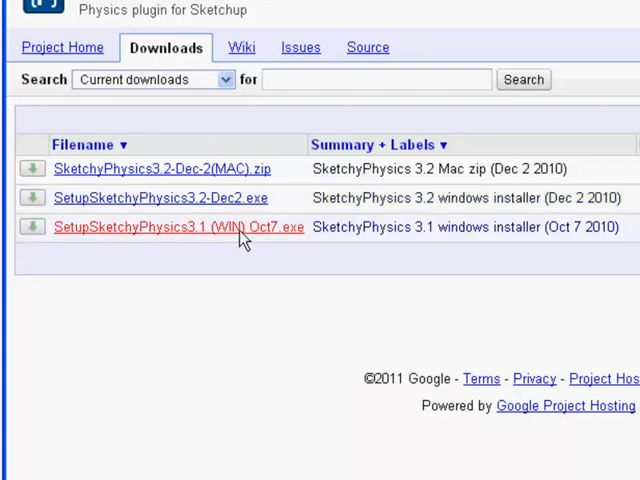
left_click(178, 226)
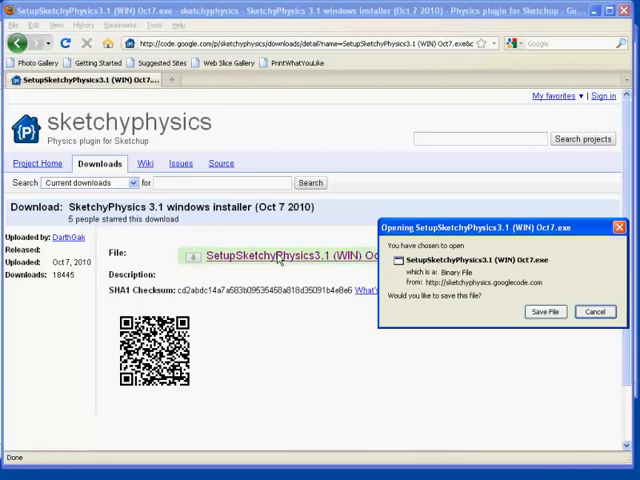
Save the SketchyPhysics 3.1 installer and open it from the Downloads window.
left_click(546, 311)
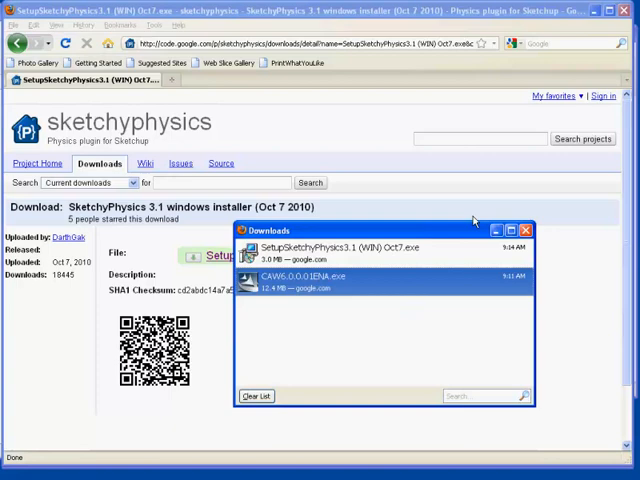
right_click(330, 250)
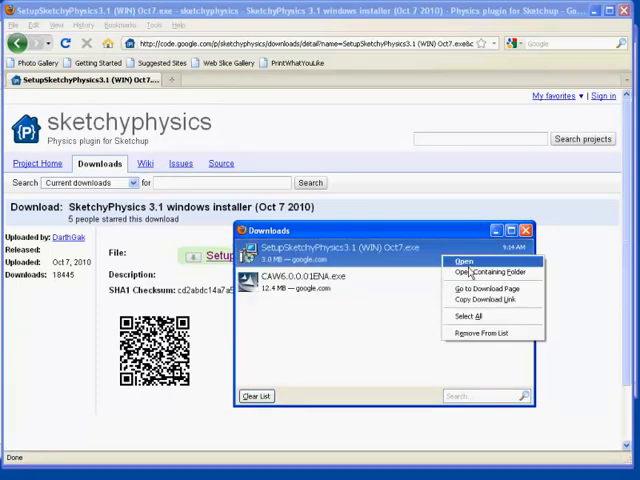
left_click(486, 272)
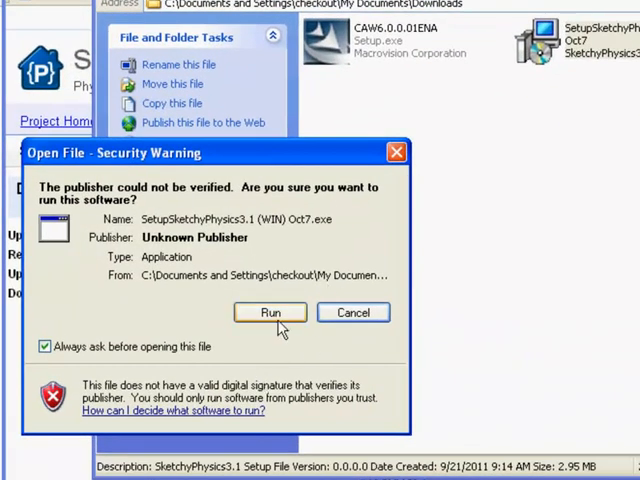
Run the SketchyPhysics 3.1 setup with the default SketchUp 8 plugins path.
left_click(269, 312)
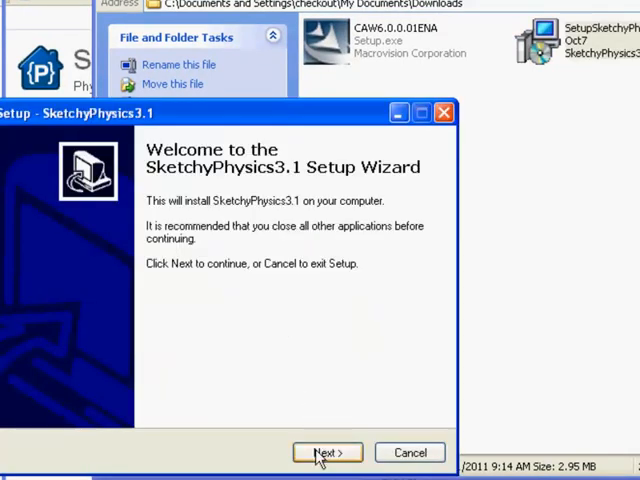
left_click(327, 452)
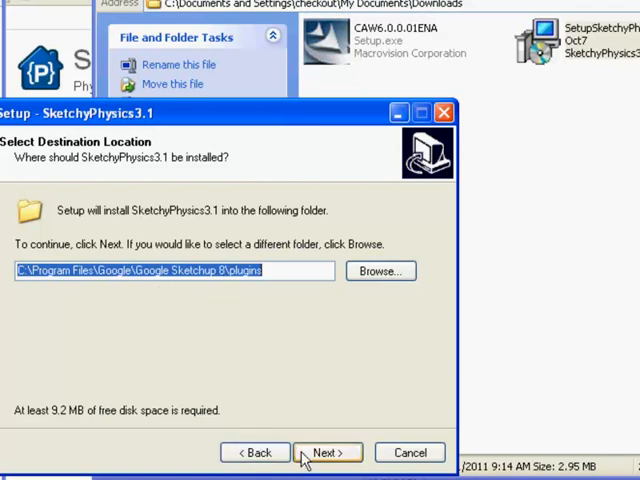
left_click(327, 452)
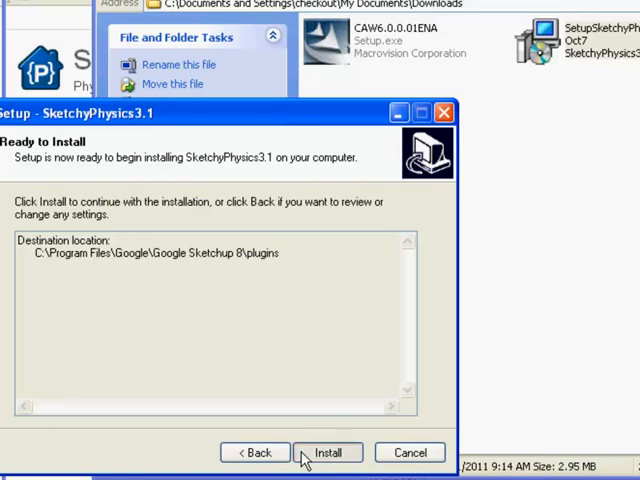
left_click(328, 452)
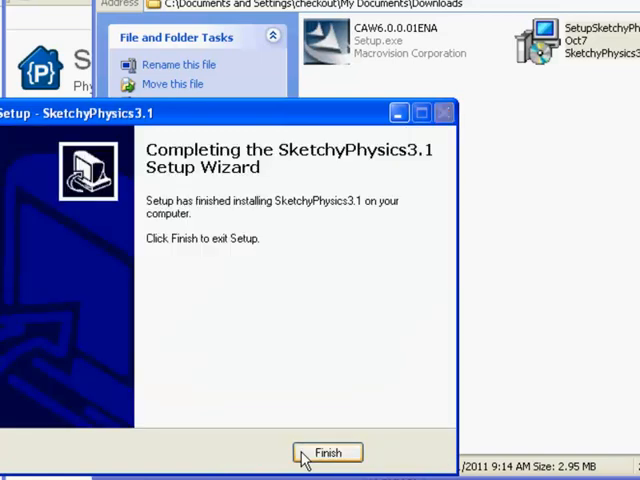
left_click(327, 453)
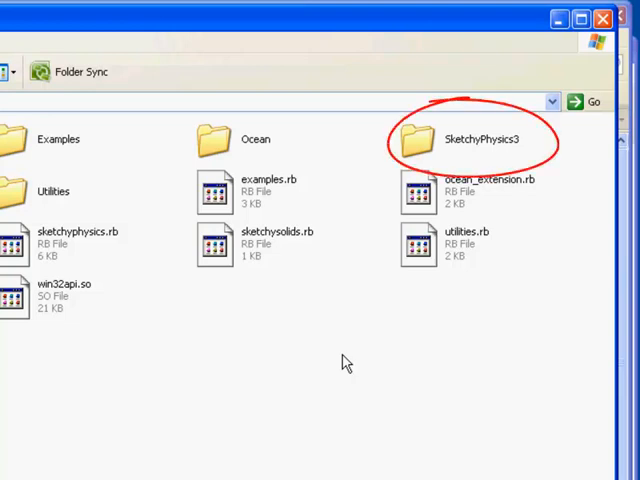
Check the Plugins folder for the new SketchyPhysics3 folder.
left_click(132, 52)
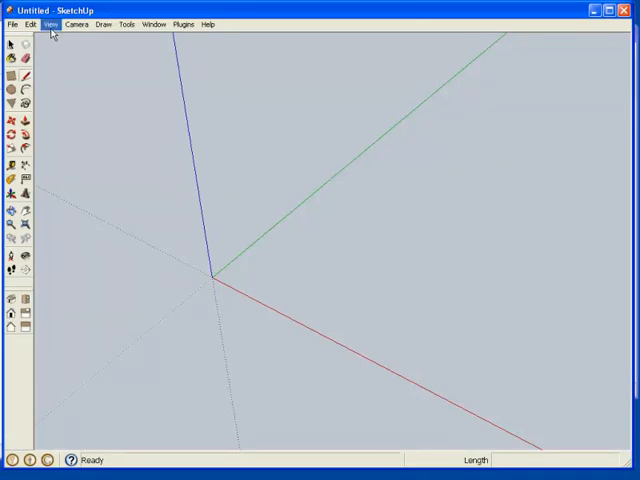
Open SketchUp's View menu in the new untitled model.
left_click(49, 24)
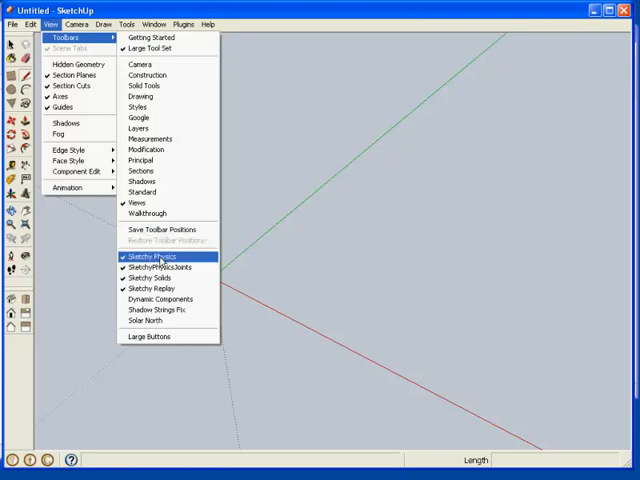
Enable the Sketchy Physics toolbar and reopen the View menu for more toolbars.
left_click(148, 257)
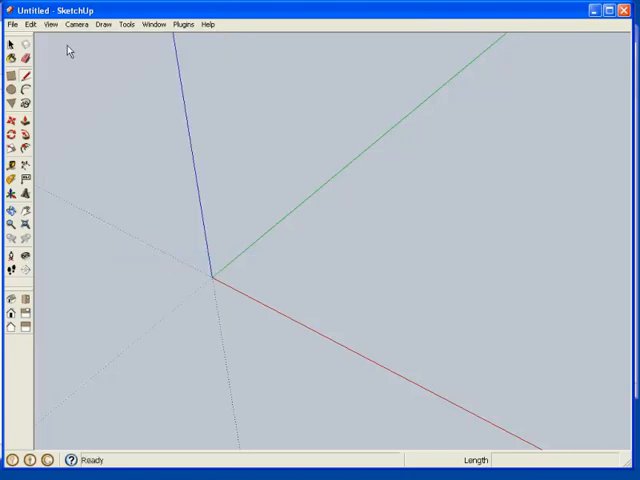
left_click(50, 24)
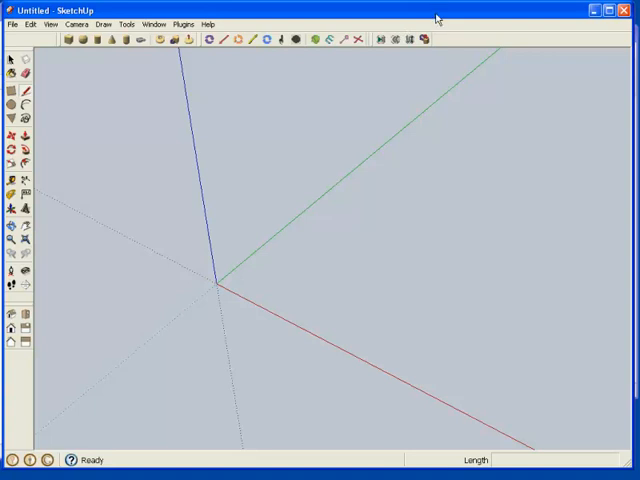
left_click(155, 24)
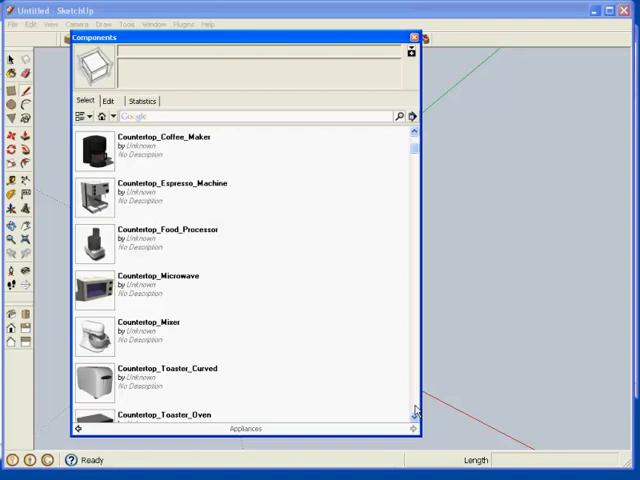
scroll("down", 3)
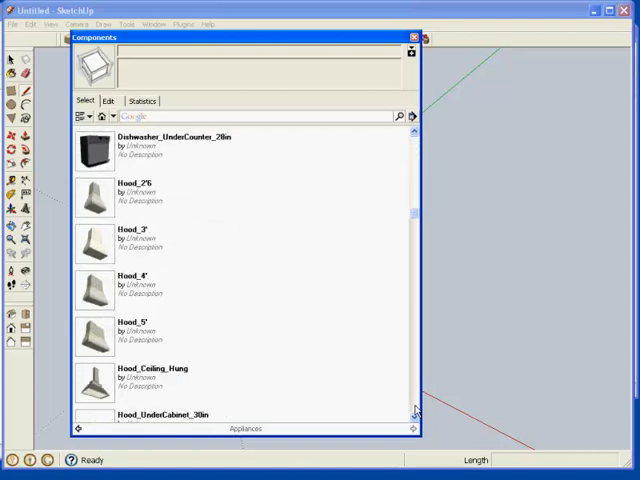
scroll("down", 3)
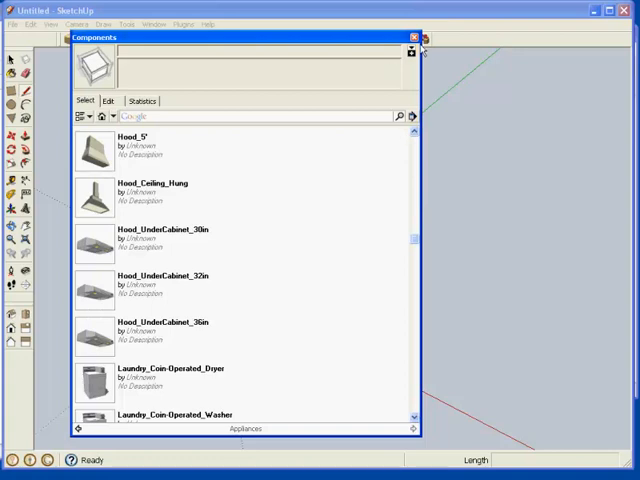
left_click(413, 37)
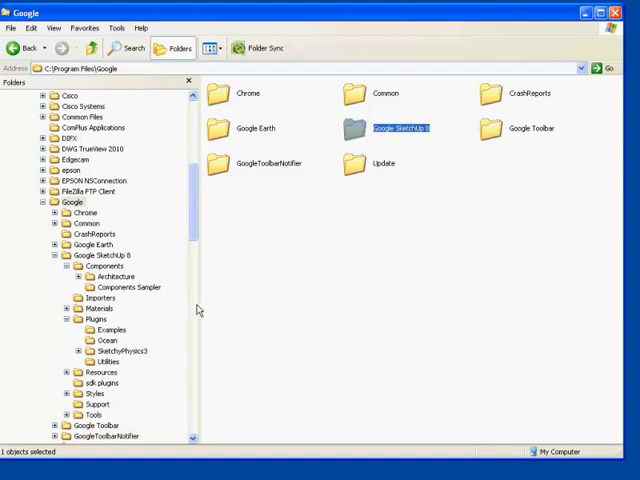
Scroll the Explorer folder tree down to the Program Files folders on Local Disk C:.
scroll("down", 3)
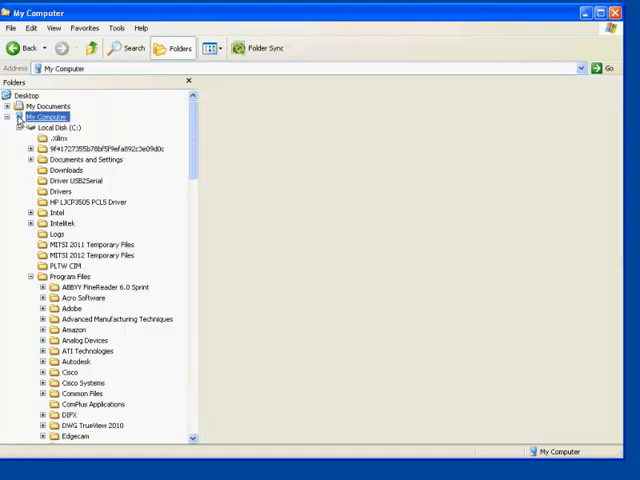
Open the GIGA16GB (E:) flash drive from My Computer and view its contents.
left_click(44, 117)
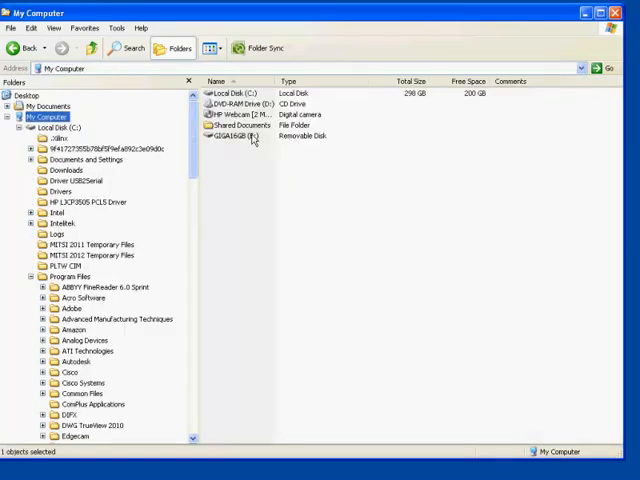
double_click(212, 136)
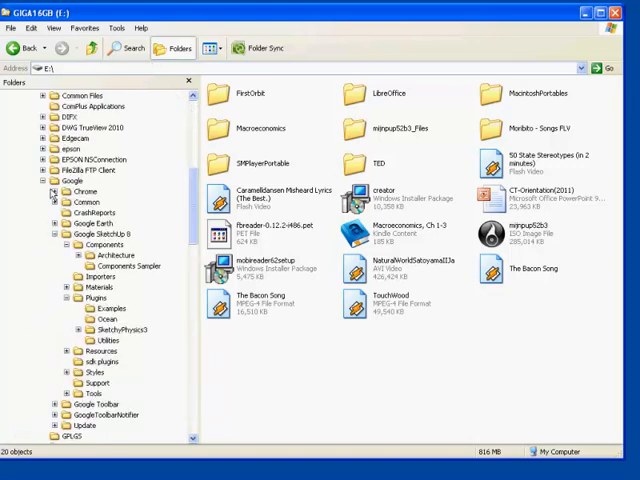
left_click(96, 234)
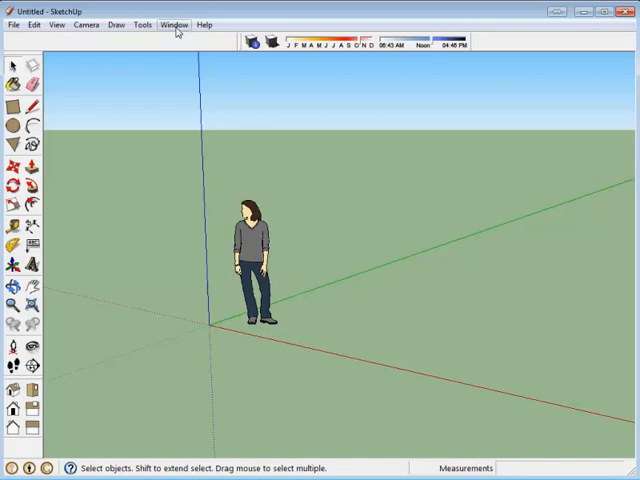
Browse the Camera and View > Toolbars menus, then open Window > Components.
left_click(86, 24)
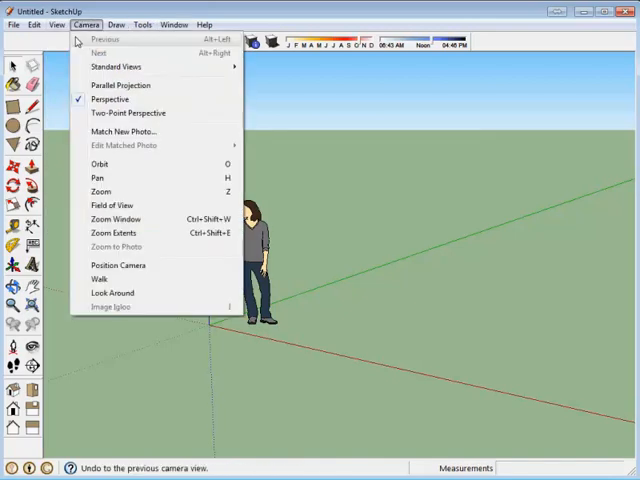
left_click(55, 24)
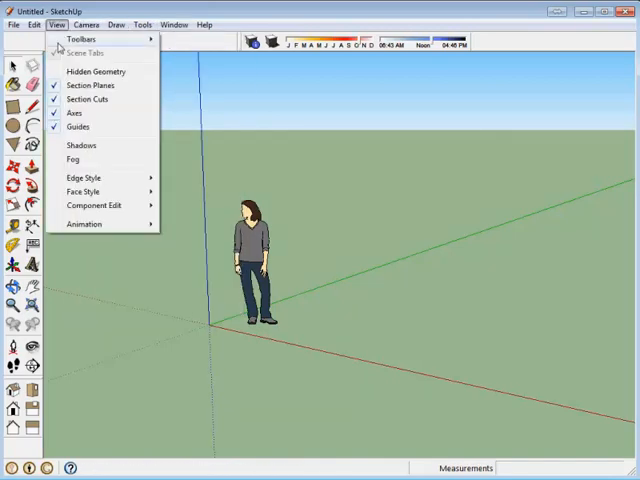
left_click(81, 38)
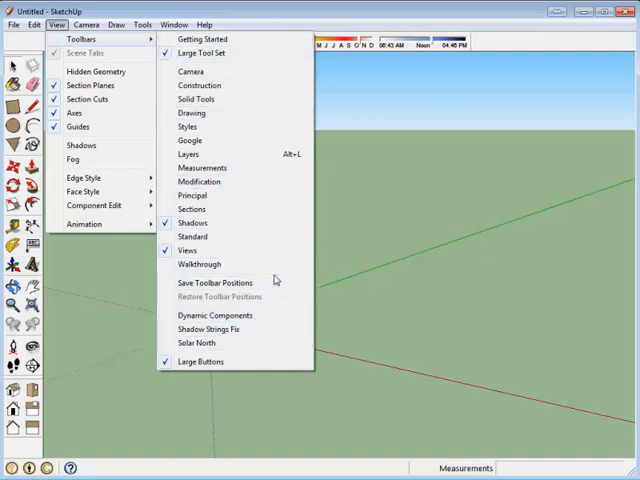
mouse_move(382, 280)
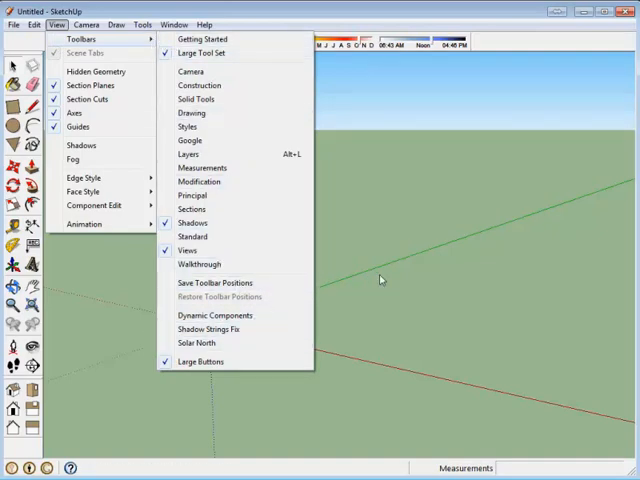
left_click(174, 24)
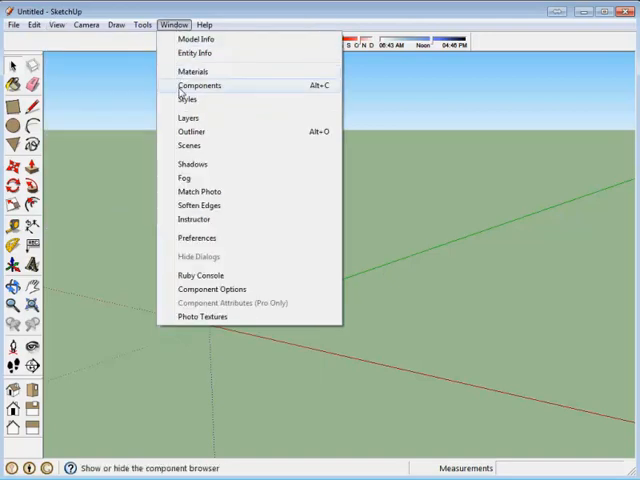
left_click(198, 85)
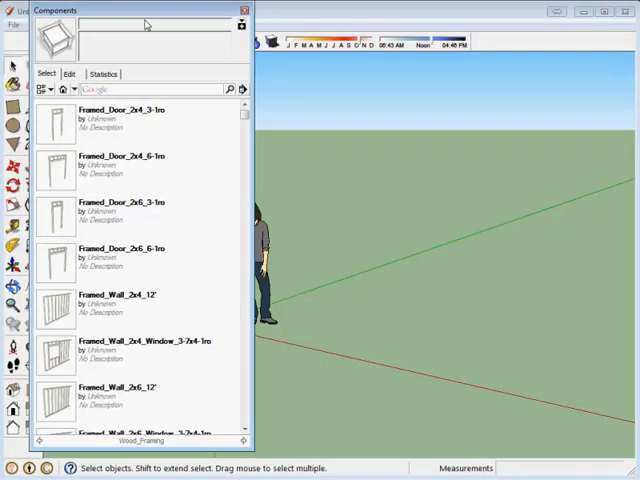
left_click(74, 89)
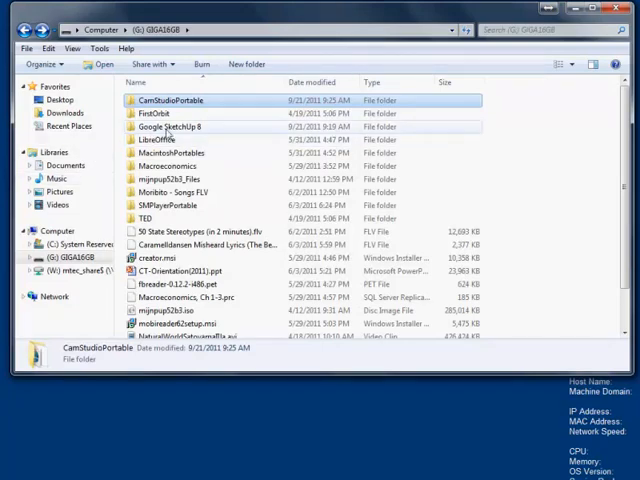
Open the flash drive's Google SketchUp 8 folder and run SketchUp.exe.
double_click(186, 127)
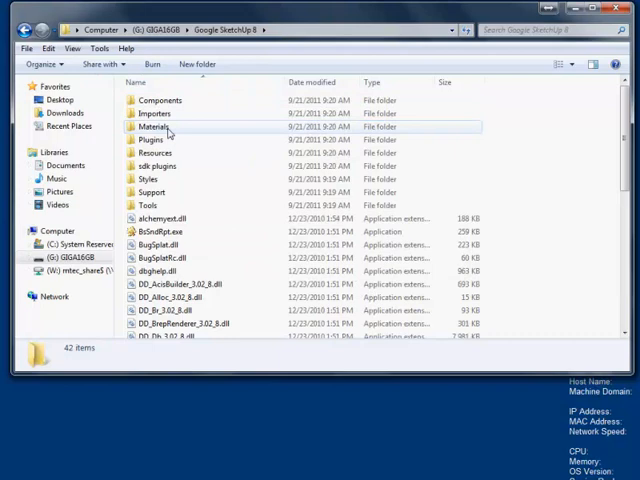
scroll("down", 3)
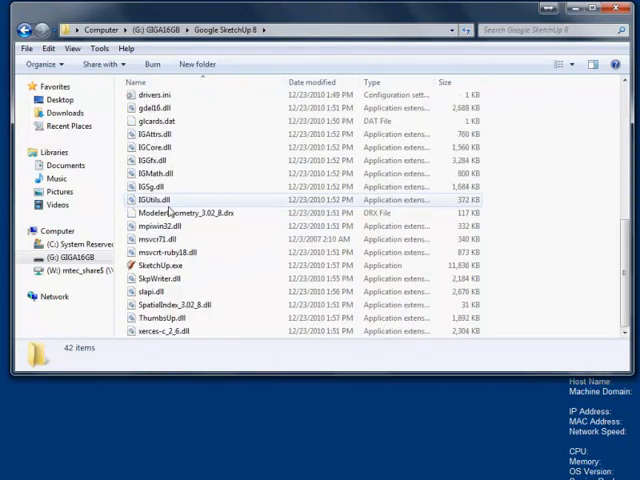
left_click(162, 265)
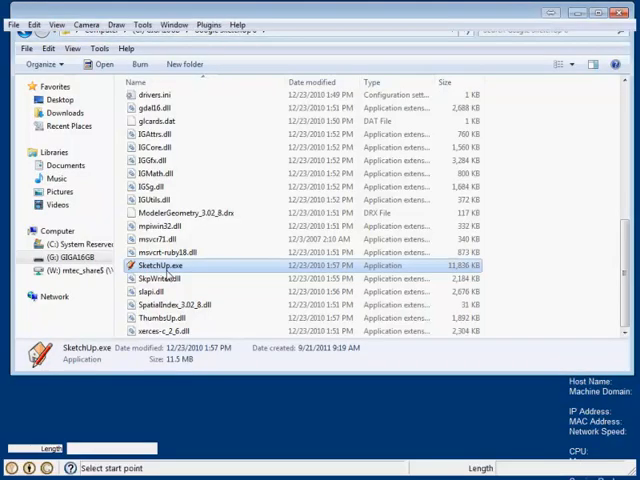
double_click(164, 265)
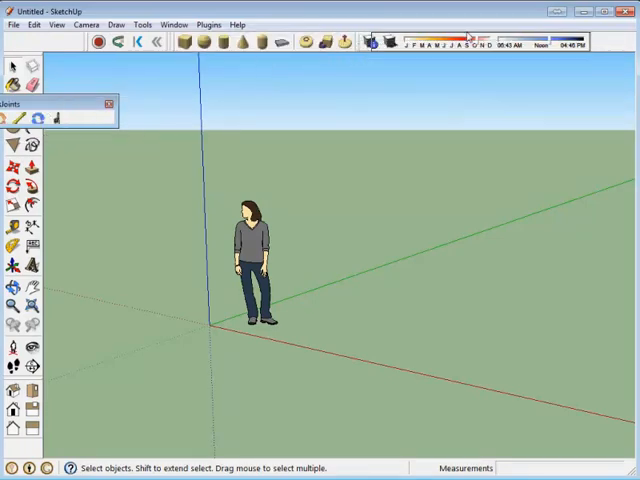
Check the Sketchy Physics toolbars are ticked and untick Large Buttons.
left_click(107, 104)
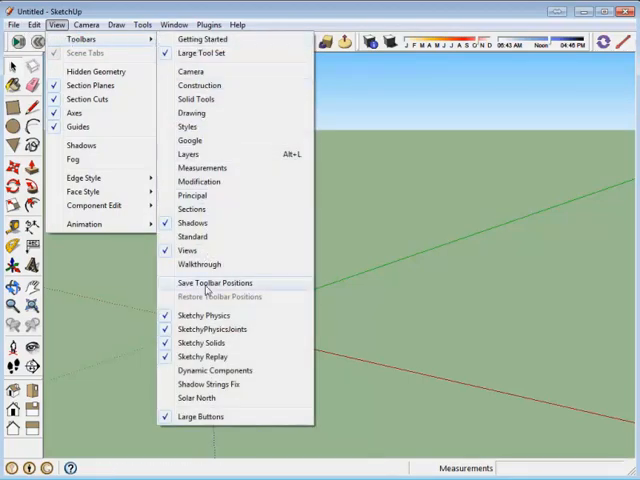
left_click(210, 283)
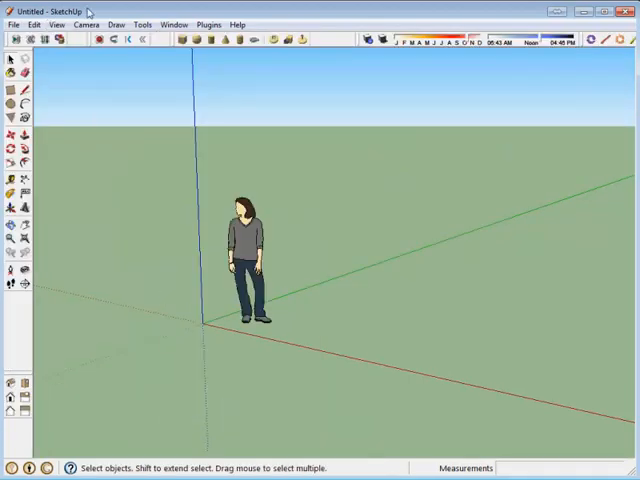
left_click(55, 24)
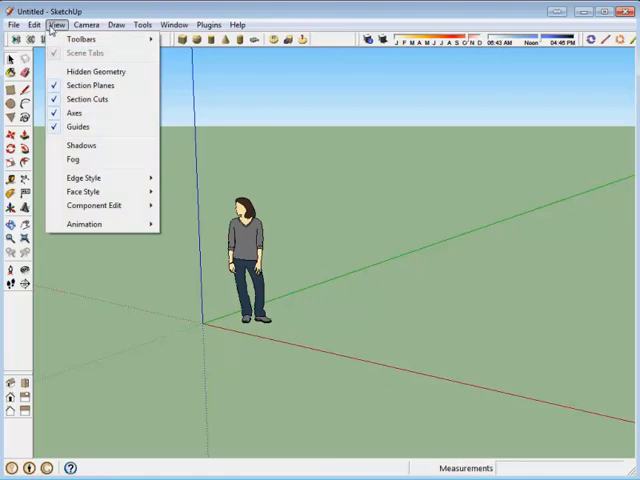
left_click(80, 38)
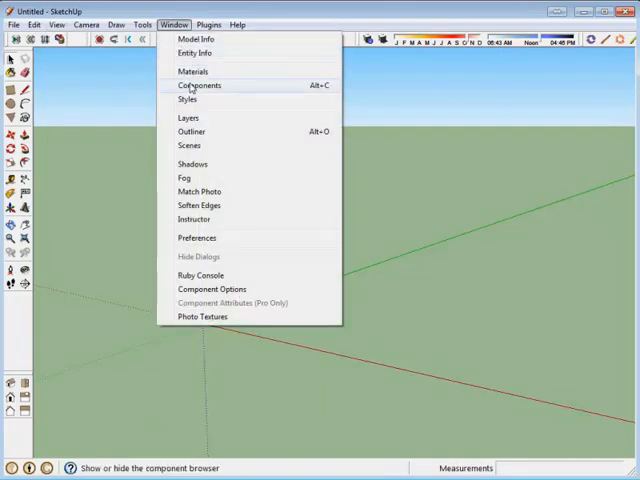
left_click(198, 85)
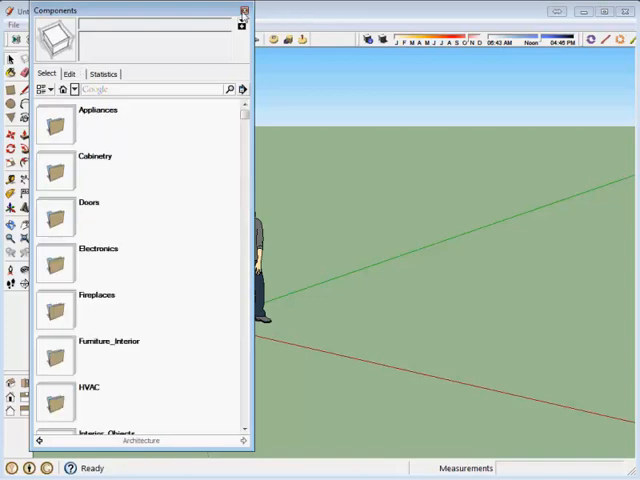
left_click(243, 10)
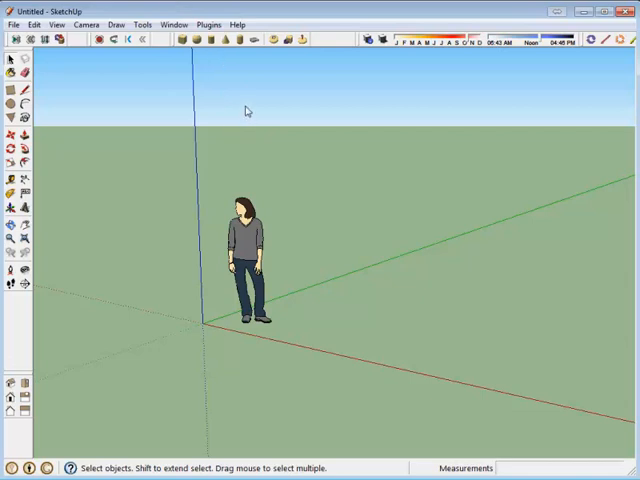
left_click(181, 40)
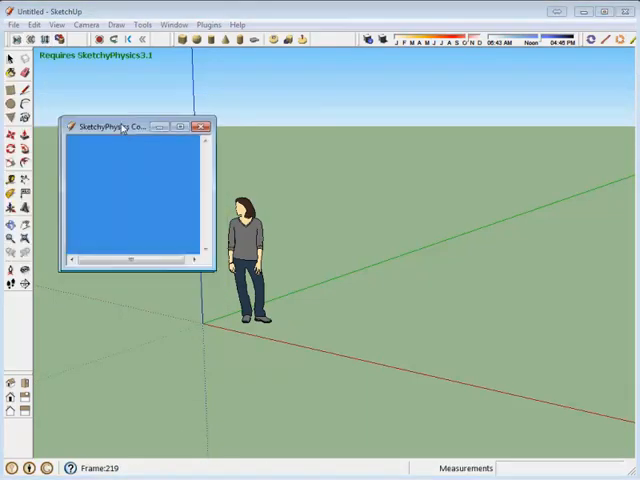
Stop the running simulation, play it again, then stop and reset the scene.
left_click(201, 127)
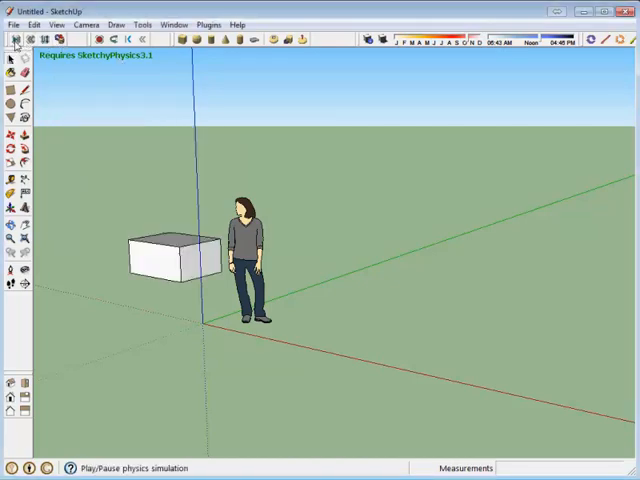
left_click(16, 37)
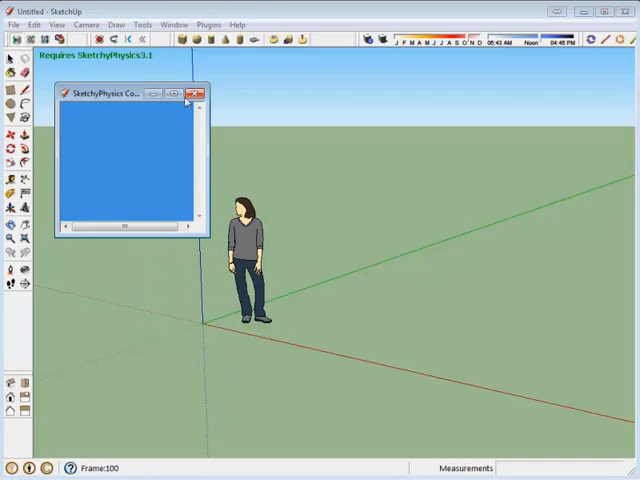
left_click(197, 92)
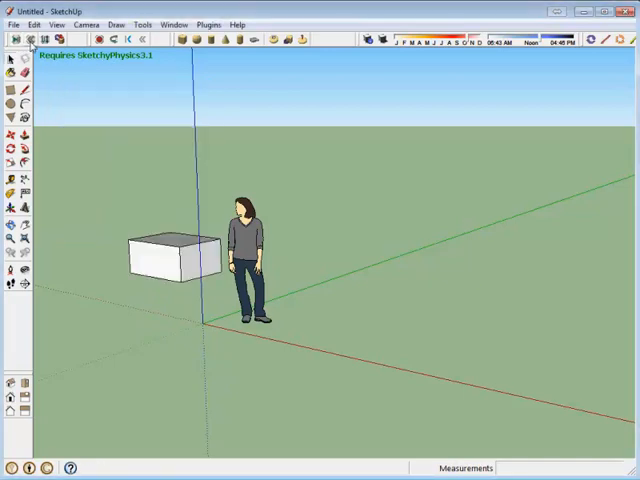